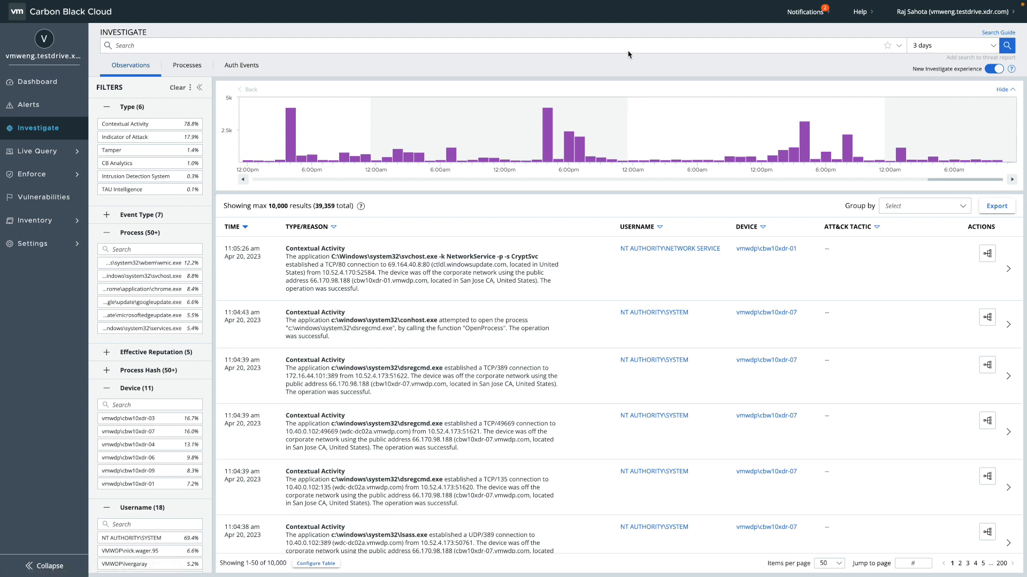
{"action": "mouse_move", "coordinate": [975, 79]}
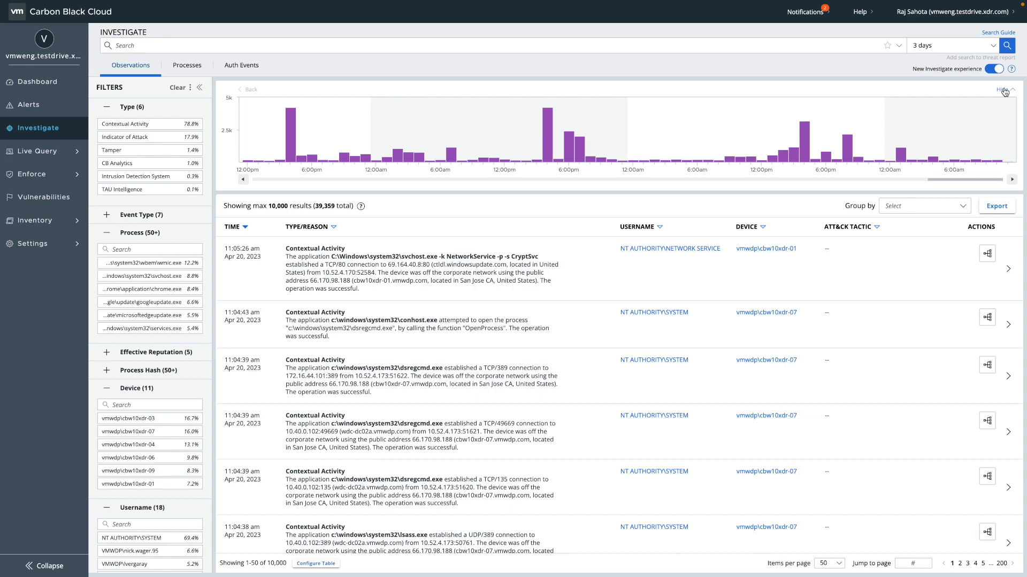
Hide the timeline chart and bring it back above the observations
{"action": "left_click", "coordinate": [992, 90]}
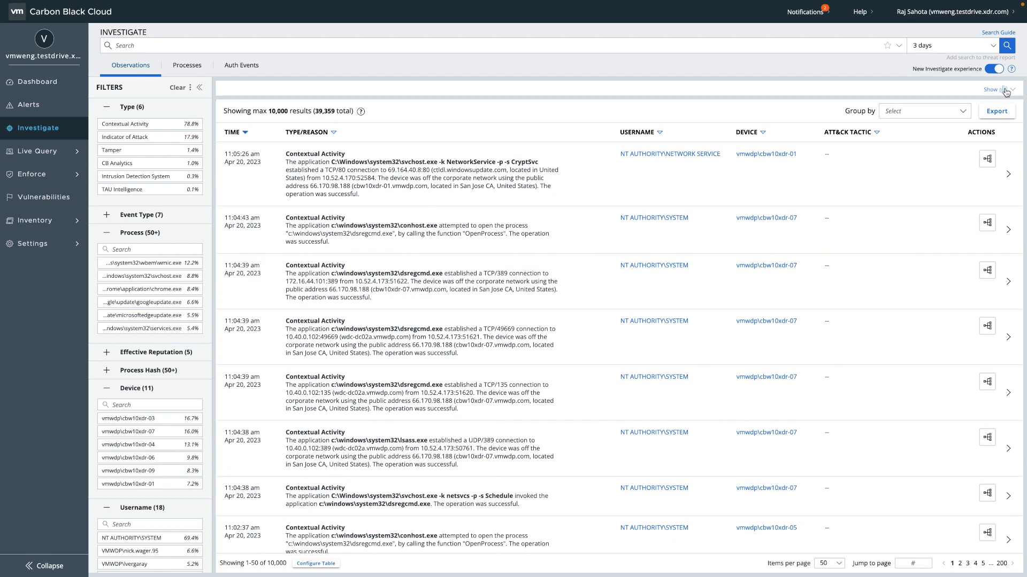
{"action": "left_click", "coordinate": [994, 90]}
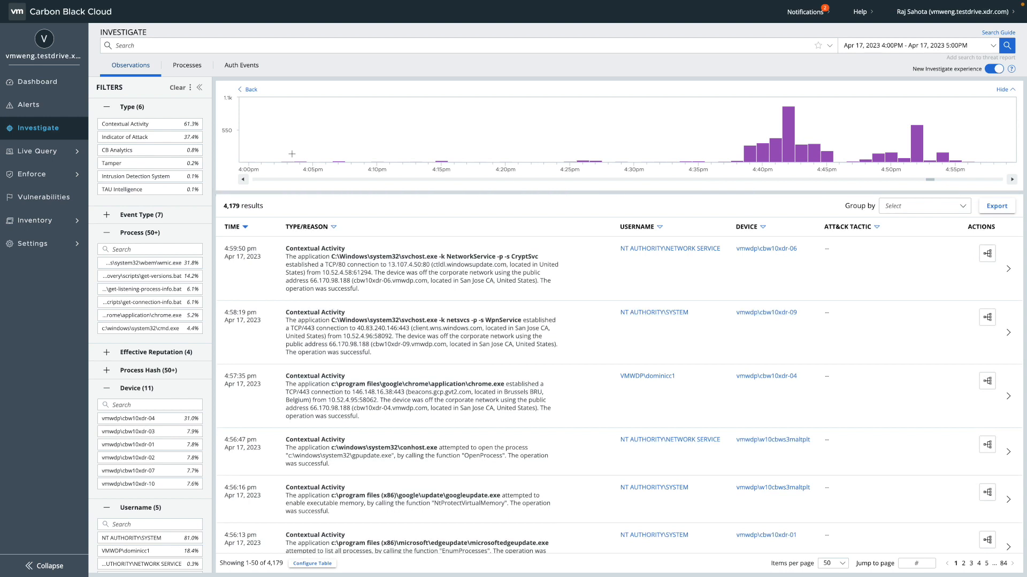
{"action": "mouse_move", "coordinate": [868, 56]}
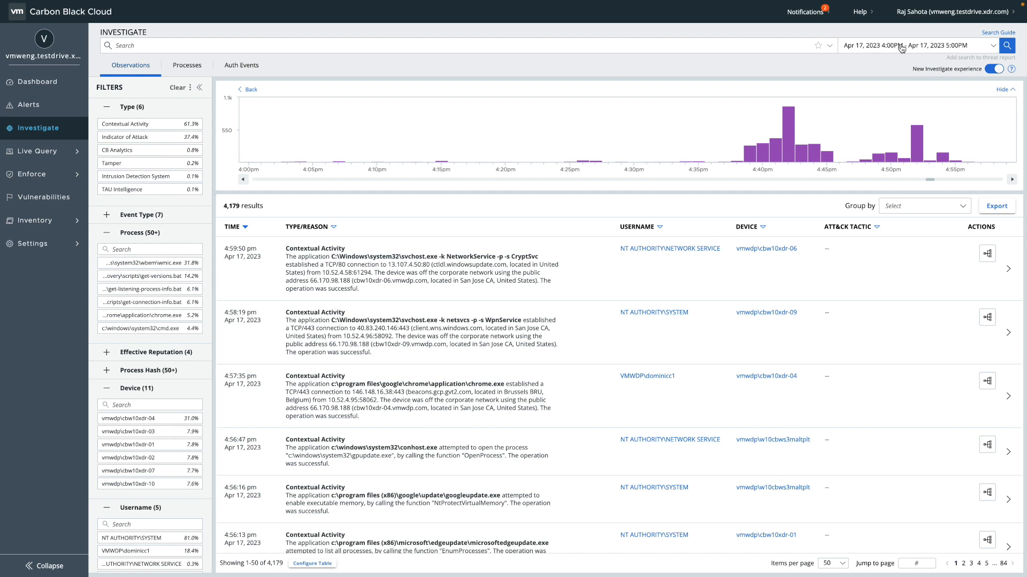
{"action": "mouse_move", "coordinate": [758, 160]}
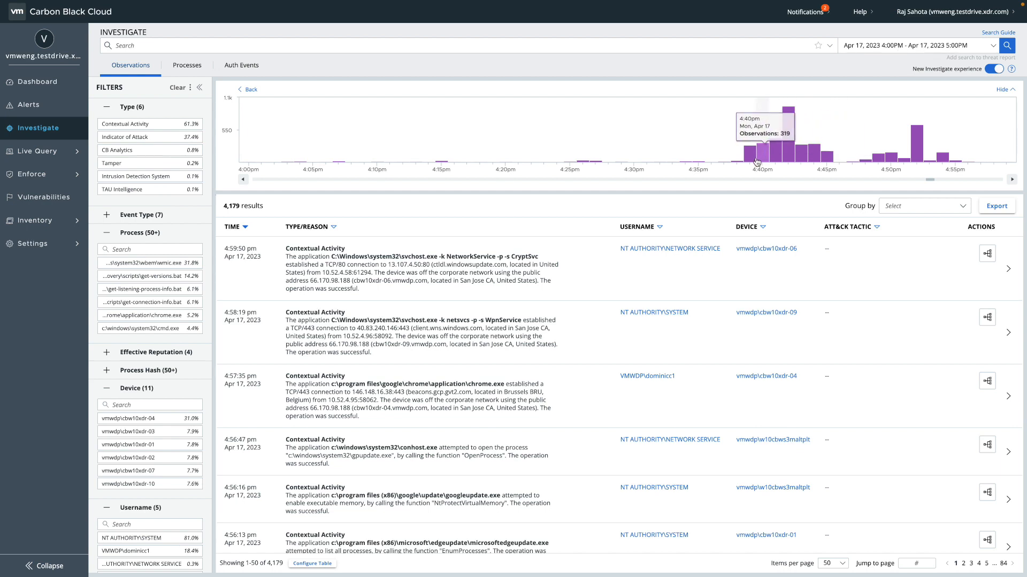
{"action": "mouse_move", "coordinate": [817, 158]}
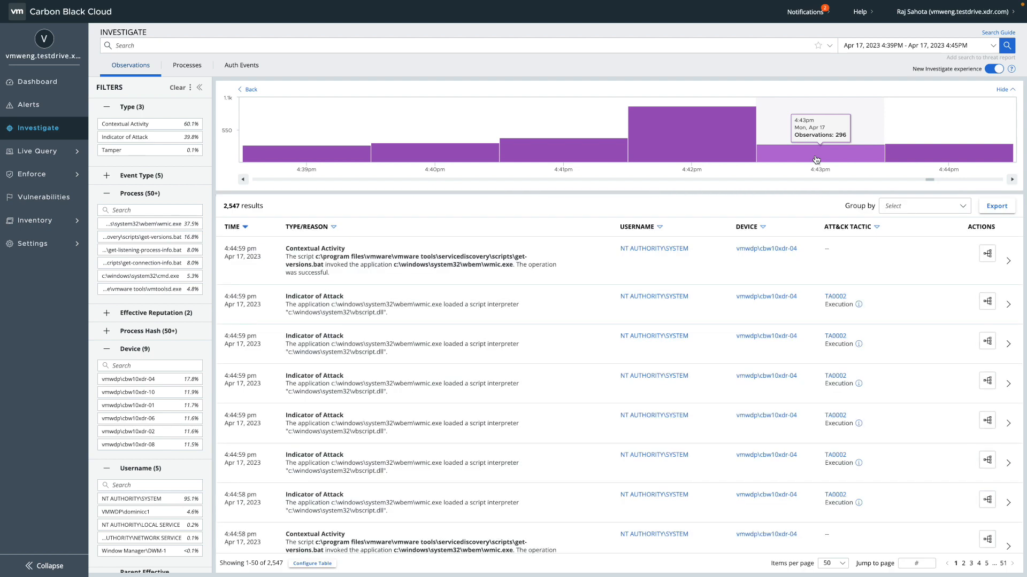
{"action": "mouse_move", "coordinate": [258, 89]}
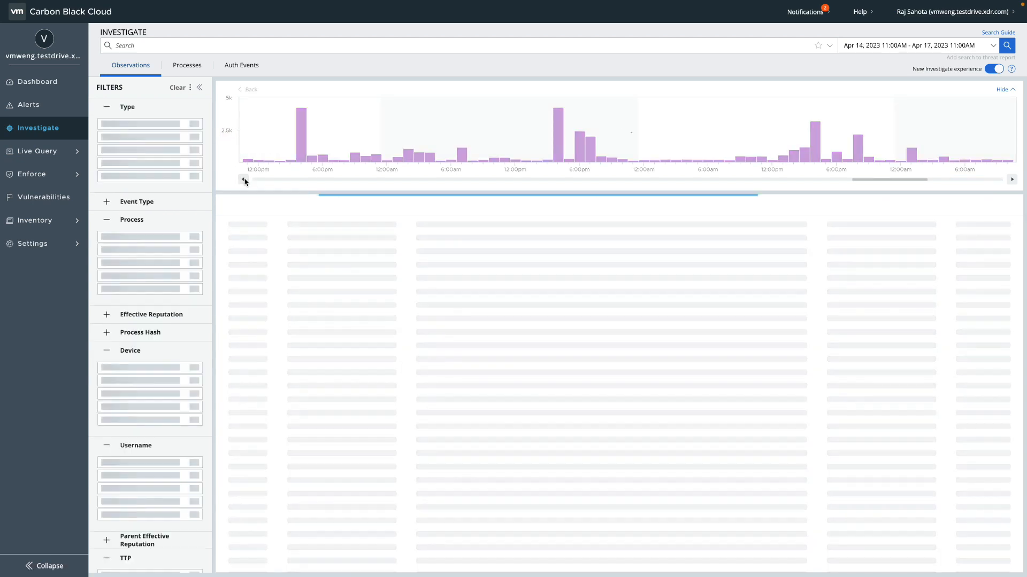
Shift the timeline to Apr 17–20, review the listed filters, and scroll to the Type filter
{"action": "left_click", "coordinate": [1012, 179]}
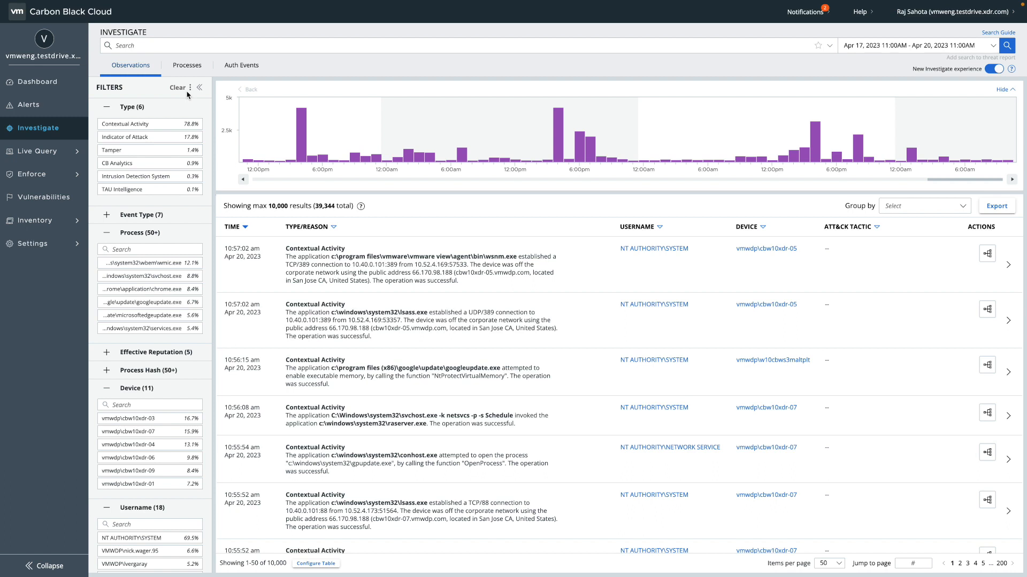
{"action": "mouse_move", "coordinate": [192, 87]}
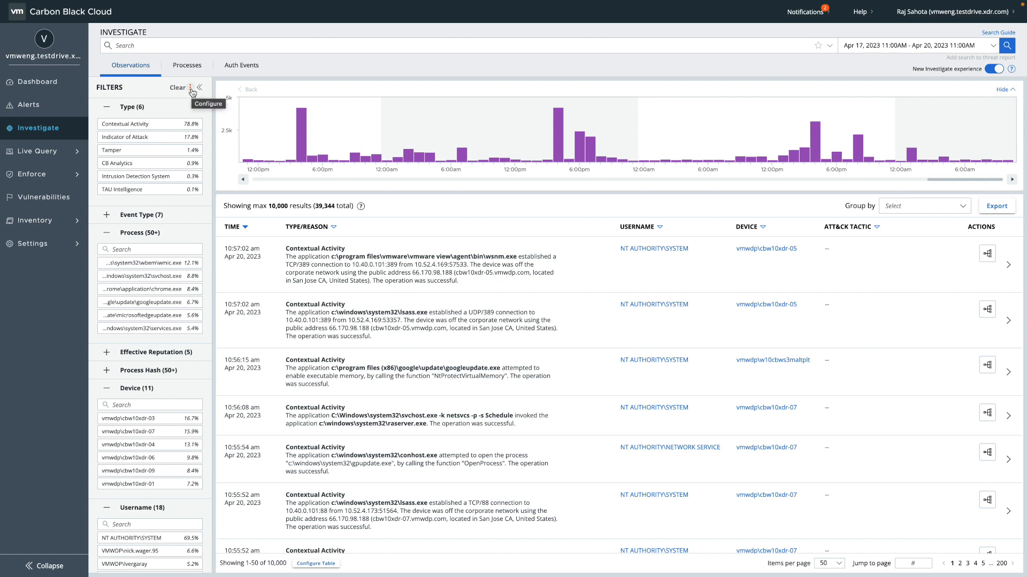
{"action": "left_click", "coordinate": [192, 87]}
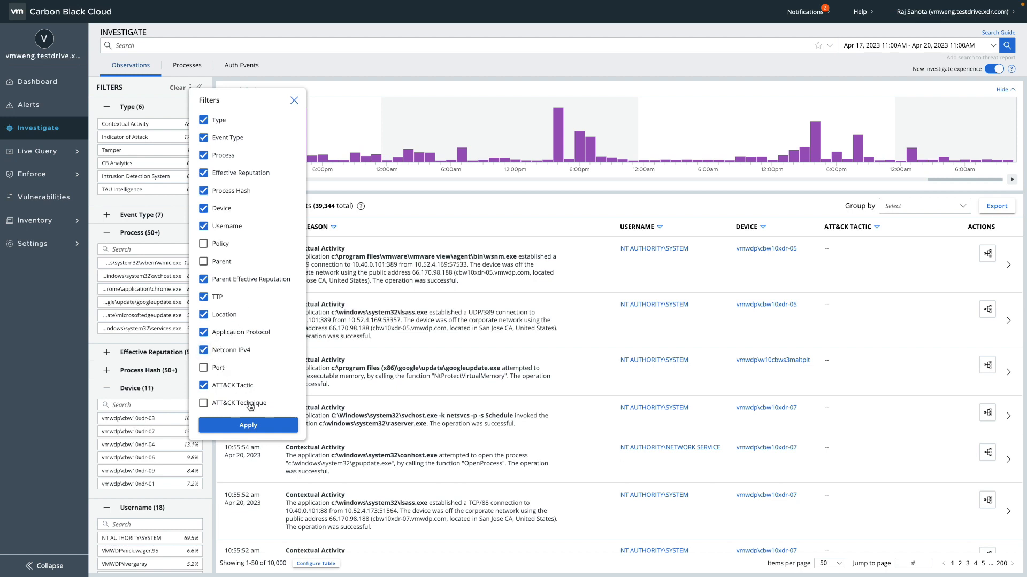
{"action": "left_click", "coordinate": [248, 425]}
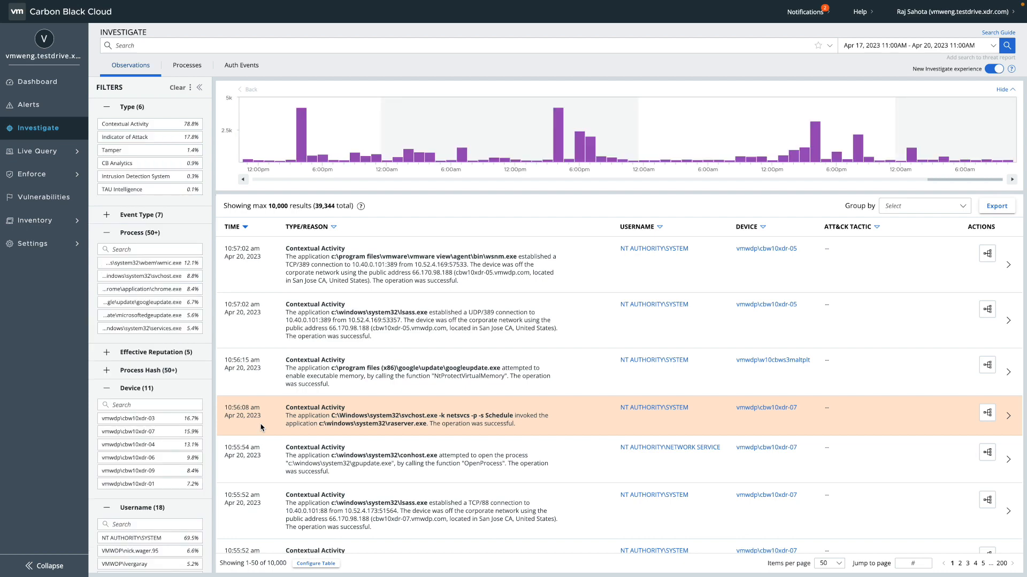
{"action": "scroll", "scroll_direction": "down", "scroll_amount": 3}
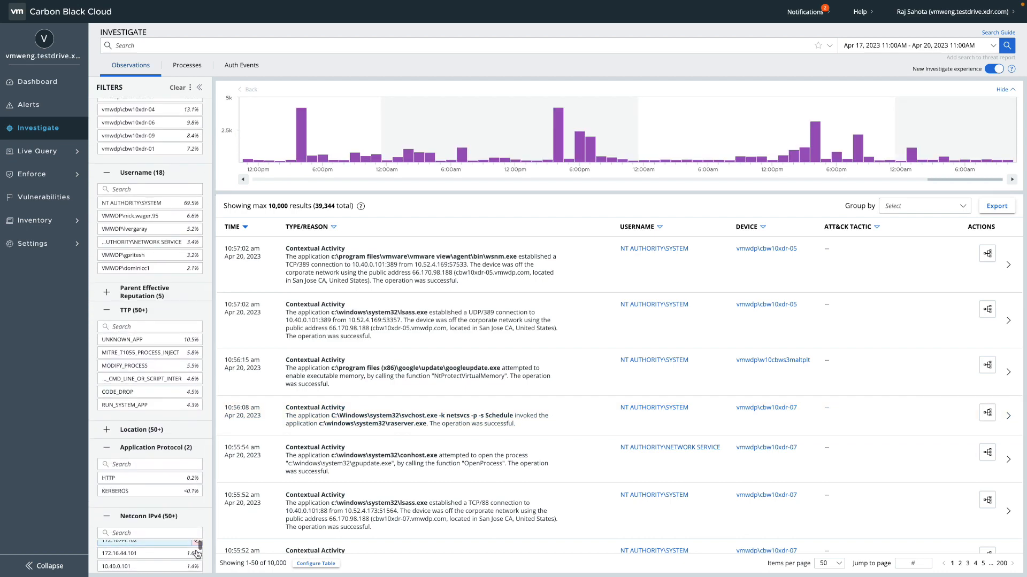
{"action": "scroll", "scroll_direction": "down", "scroll_amount": 3}
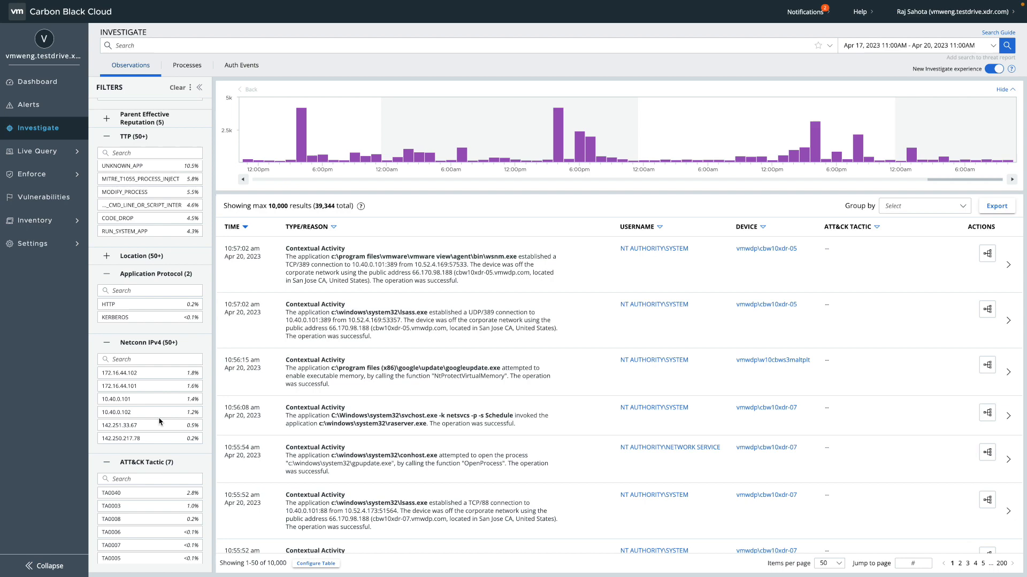
{"action": "mouse_move", "coordinate": [207, 282]}
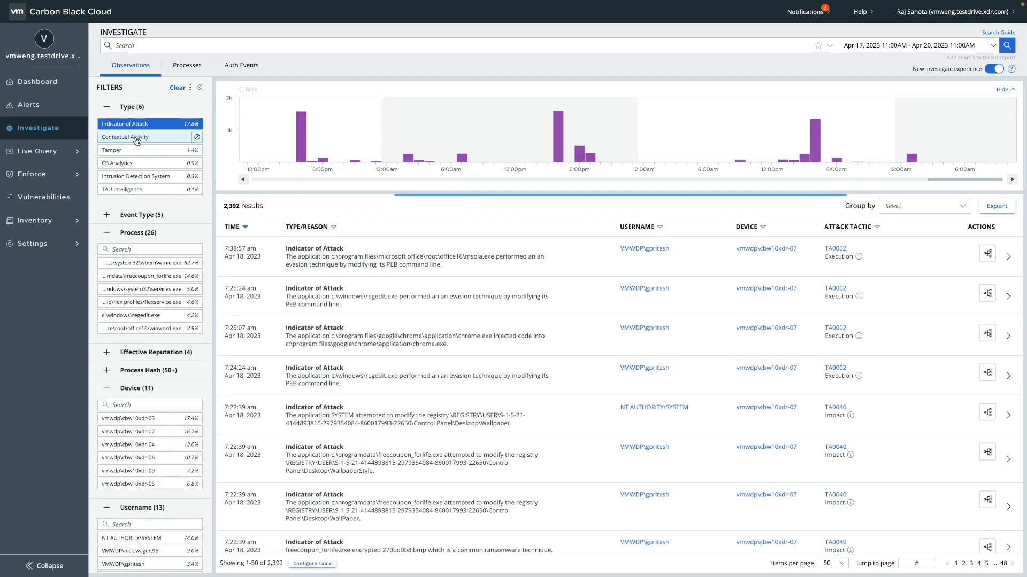
{"action": "mouse_move", "coordinate": [137, 141]}
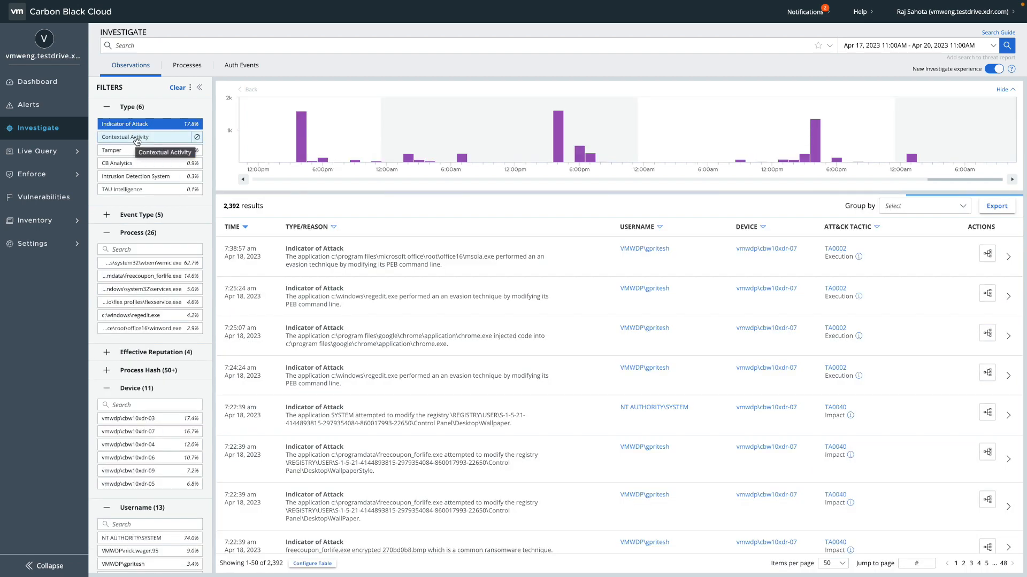
Load all 6,957 Indicator of Attack results and read the Impact tactic description
{"action": "left_click", "coordinate": [124, 137]}
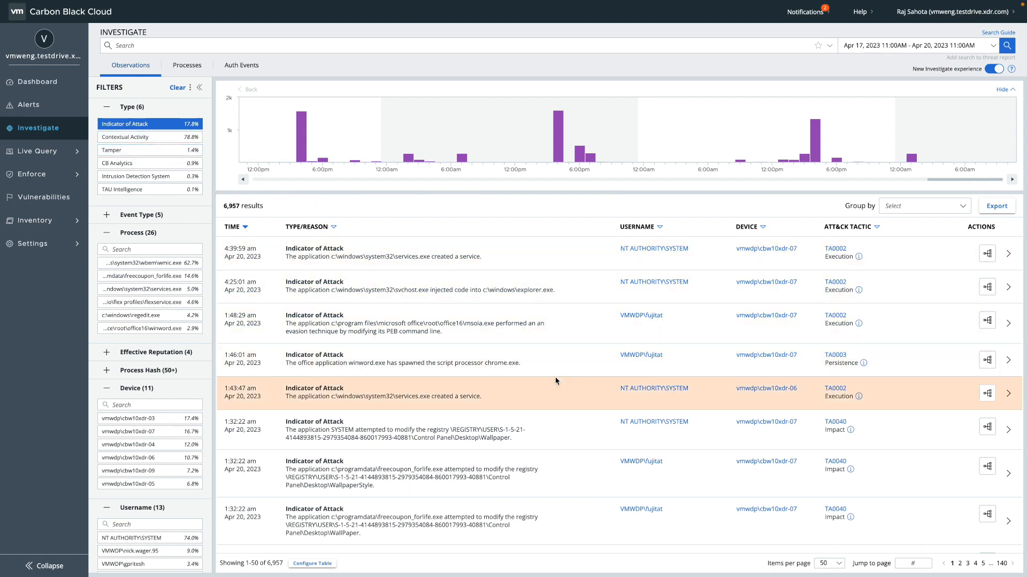
{"action": "scroll", "scroll_direction": "down", "scroll_amount": 3}
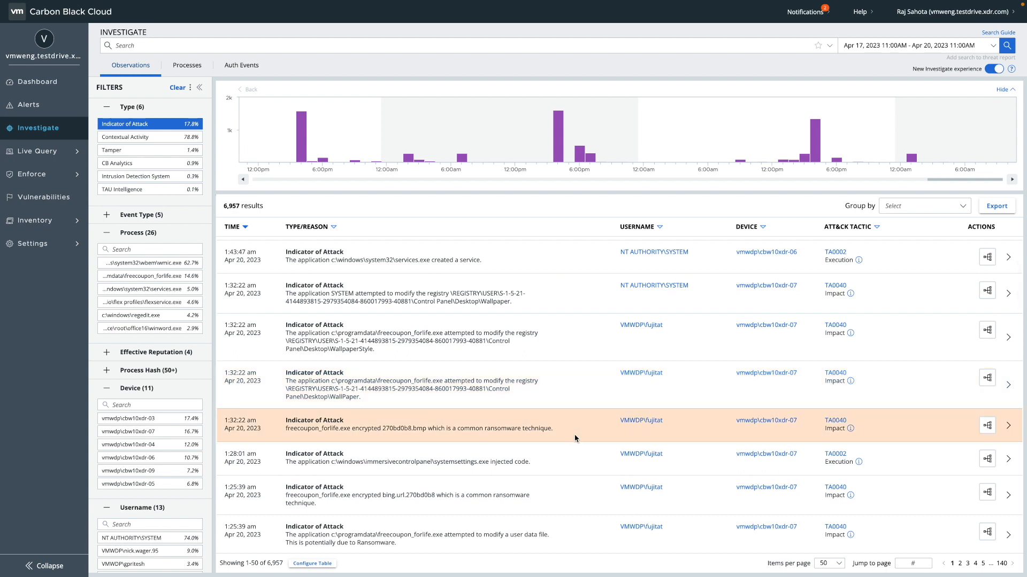
{"action": "mouse_move", "coordinate": [861, 424]}
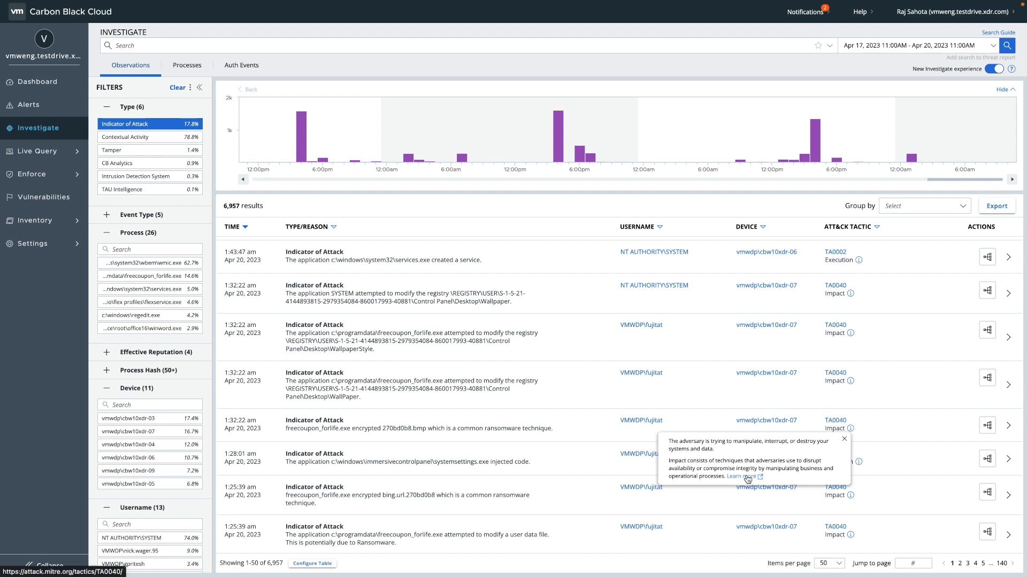
{"action": "left_click", "coordinate": [742, 477]}
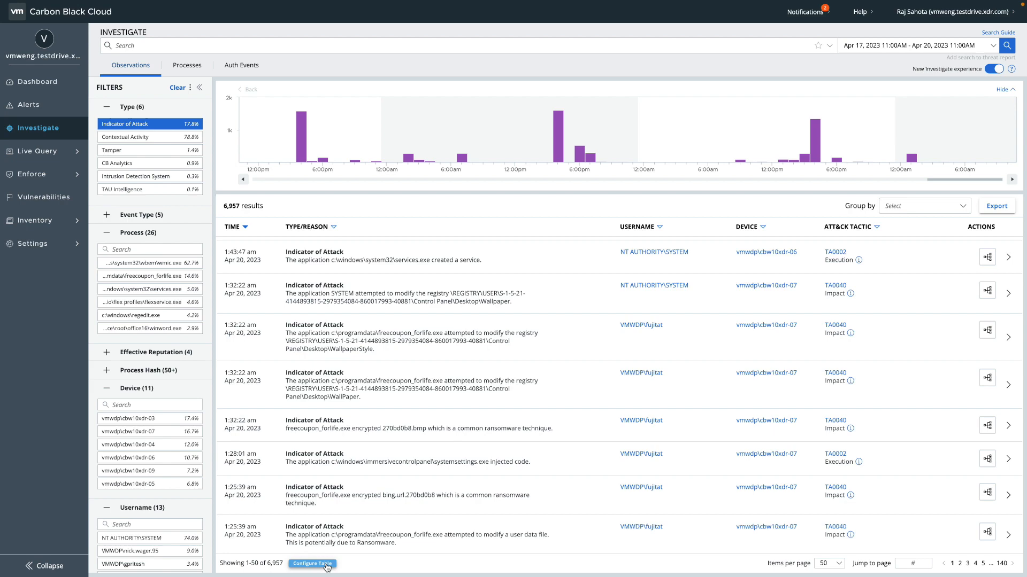
Add the ATT&CK Technique column, showing entries like T1486 Data Encrypted for Impact
{"action": "left_click", "coordinate": [312, 563]}
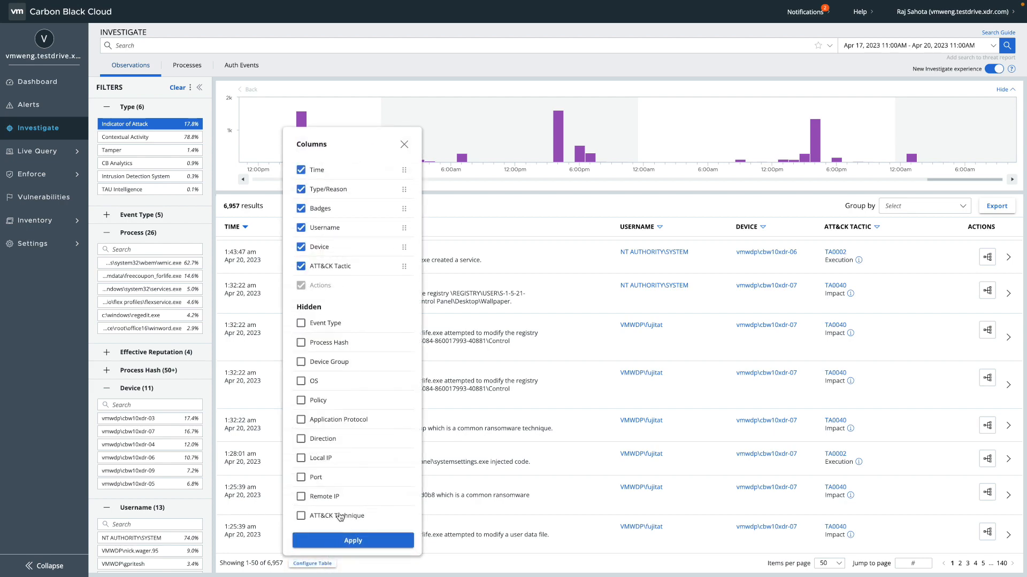
{"action": "left_click", "coordinate": [301, 517]}
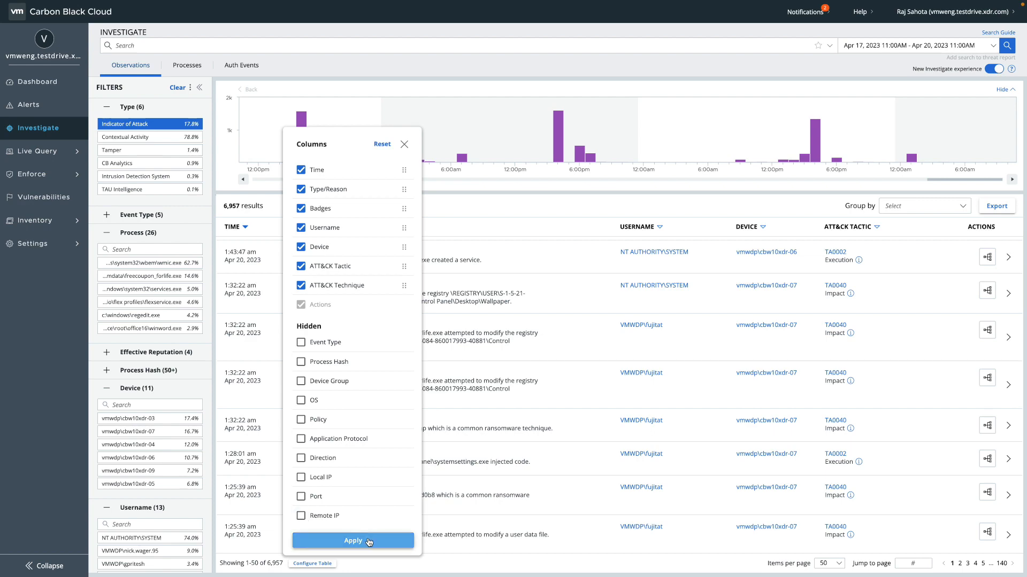
{"action": "left_click", "coordinate": [353, 541]}
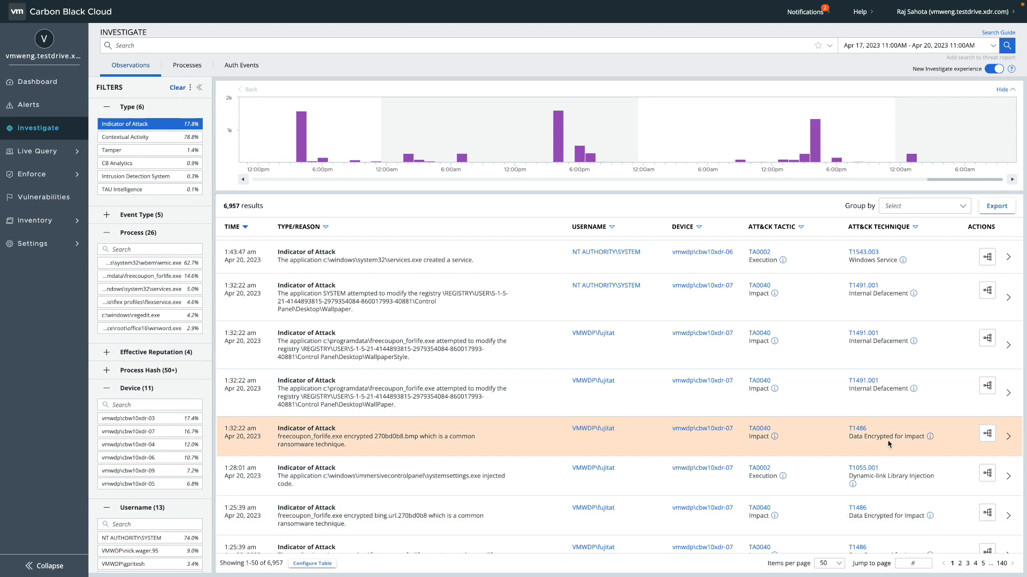
{"action": "mouse_move", "coordinate": [1012, 439]}
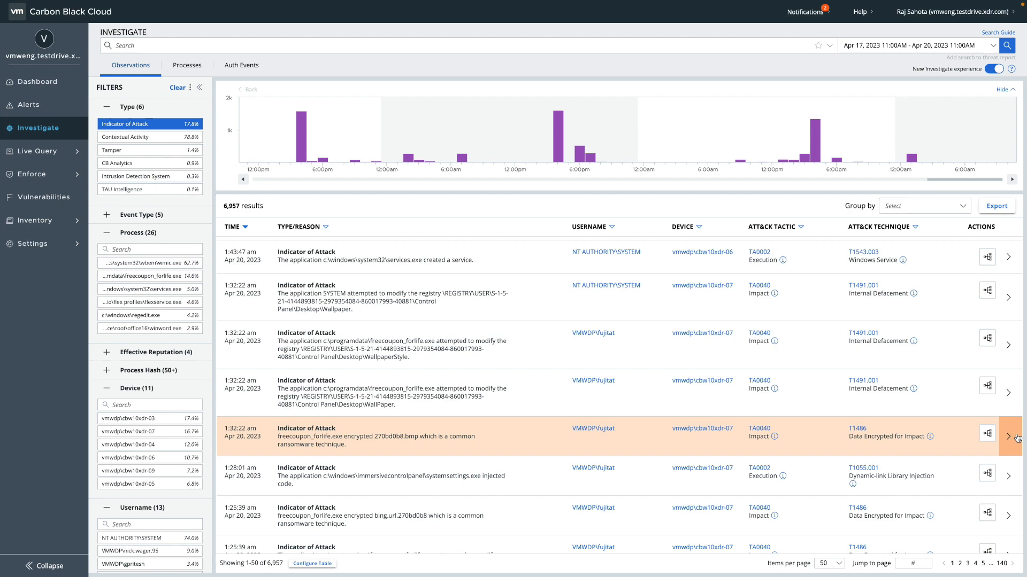
Review the T1486 ransomware encryption observation's details and close them
{"action": "left_click", "coordinate": [1008, 436]}
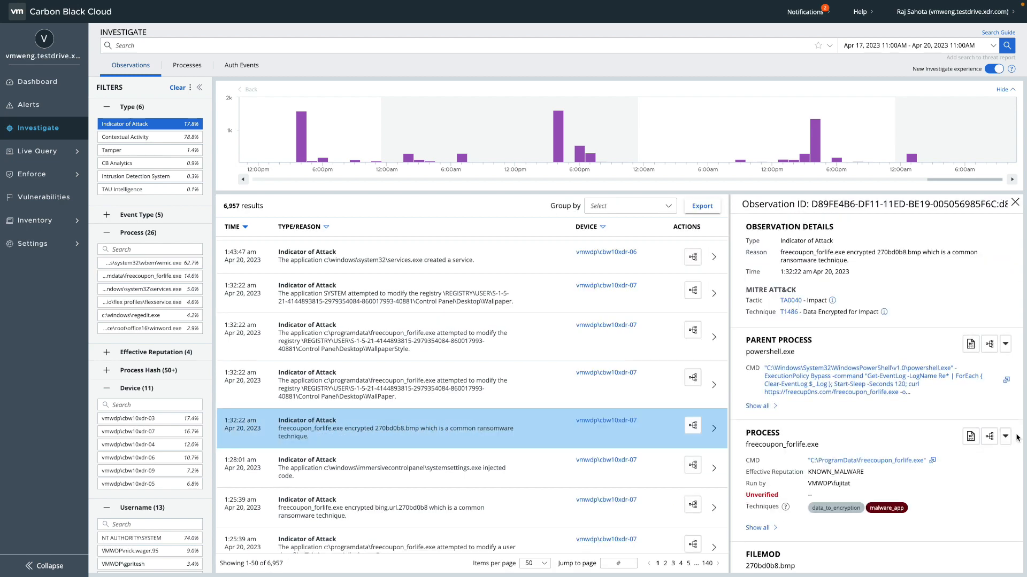
{"action": "mouse_move", "coordinate": [883, 314]}
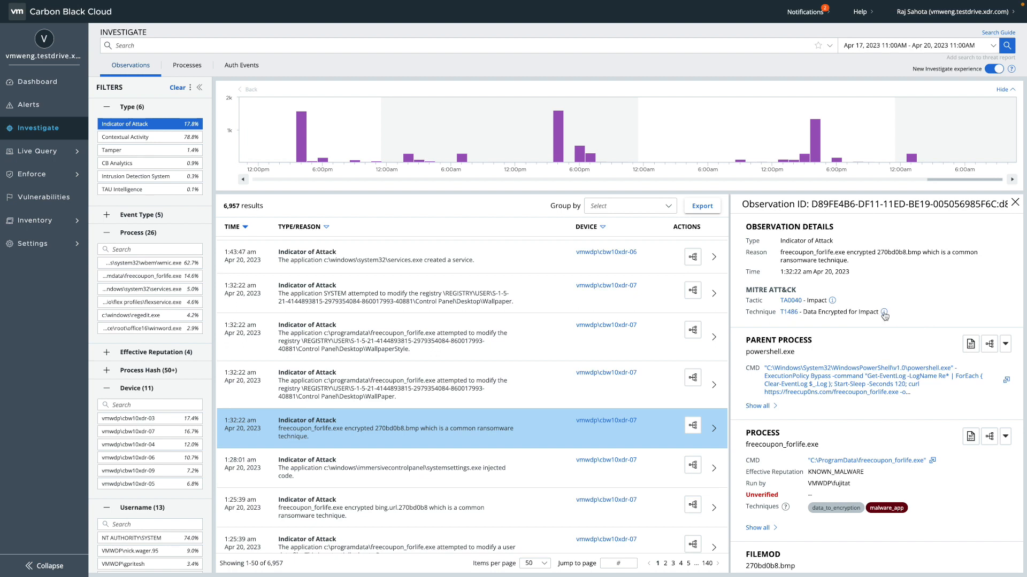
{"action": "mouse_move", "coordinate": [883, 312]}
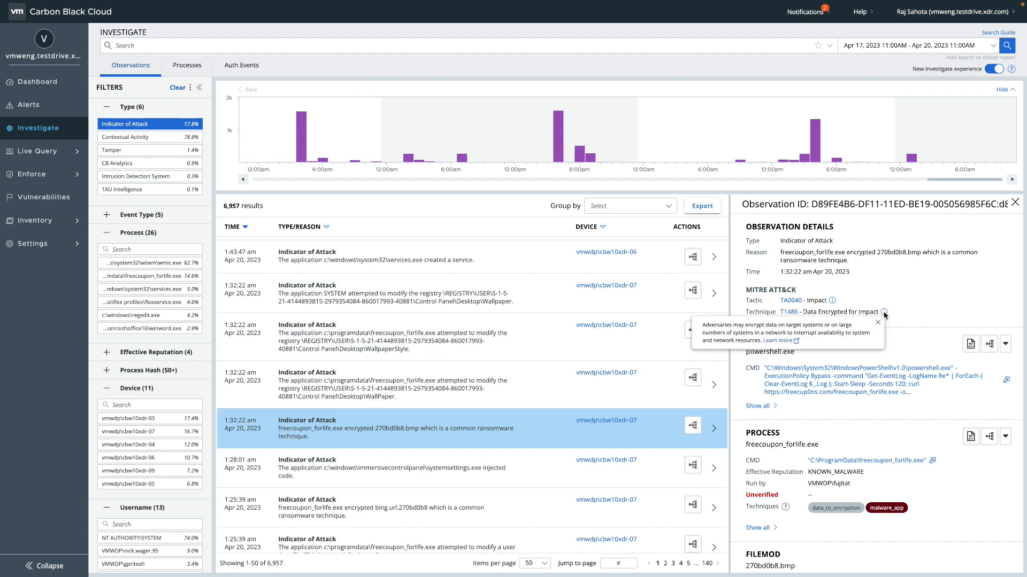
{"action": "mouse_move", "coordinate": [889, 311]}
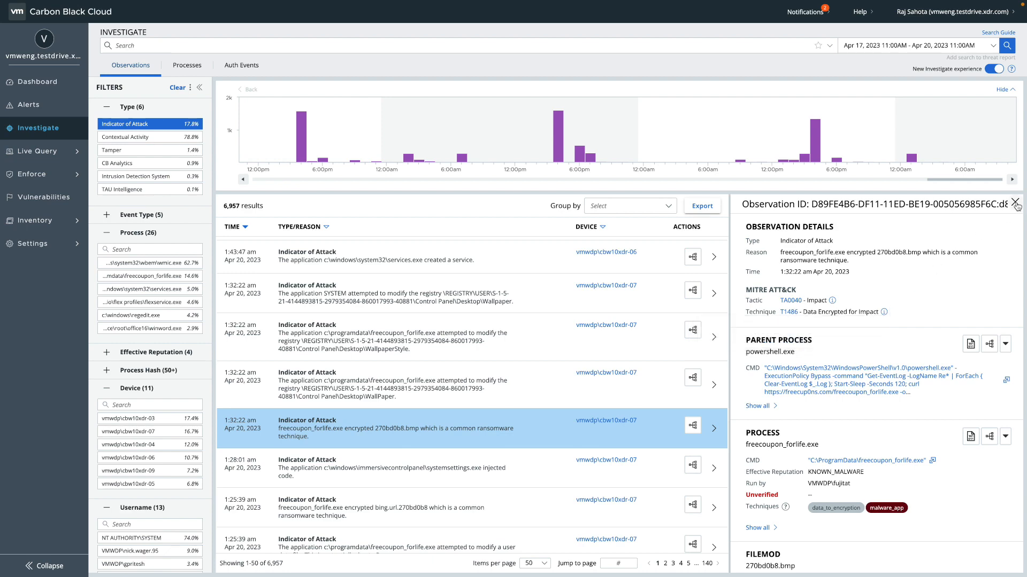
{"action": "left_click", "coordinate": [1014, 217]}
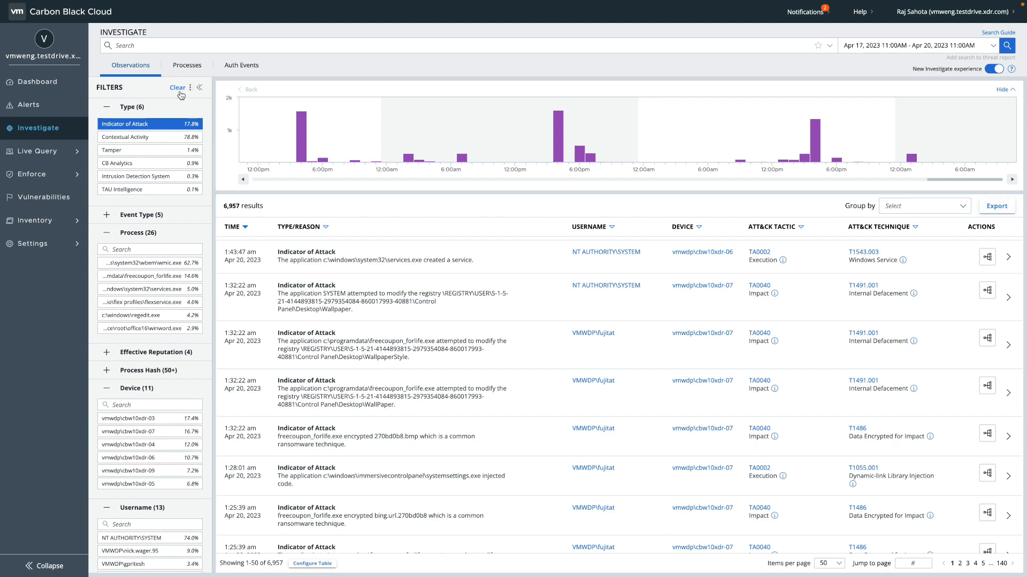
Clear the Indicator of Attack filter, restoring all 39,344 observations
{"action": "left_click", "coordinate": [178, 88]}
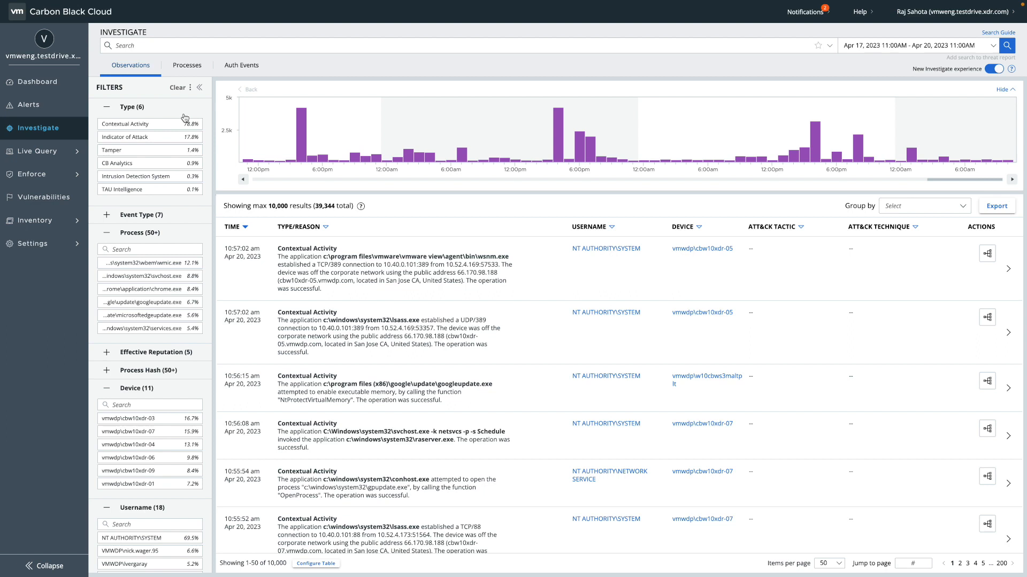
{"action": "mouse_move", "coordinate": [197, 124]}
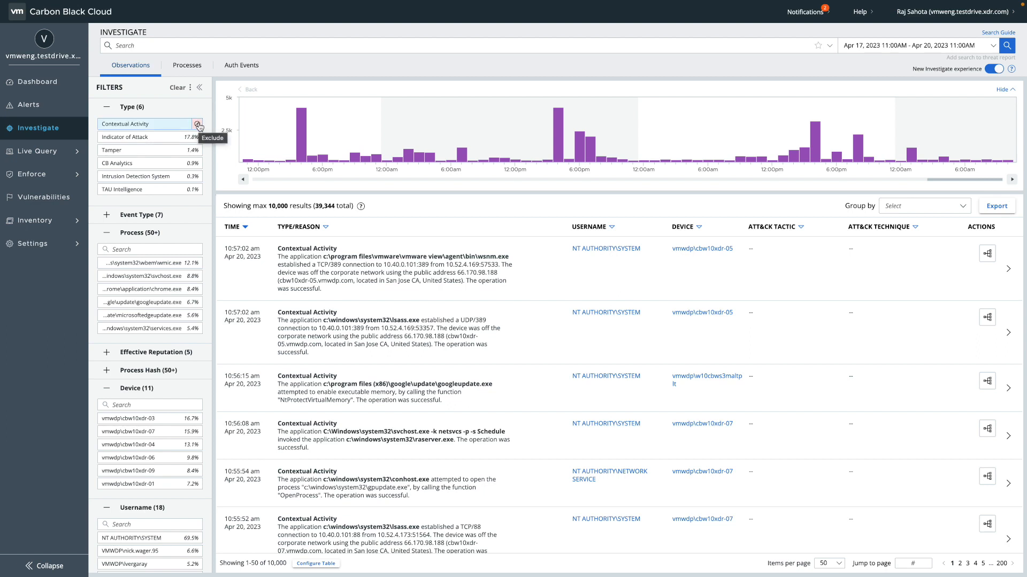
Exclude Contextual Activity, leaving 8,077 observations, and add a Remote IP column
{"action": "left_click", "coordinate": [197, 124]}
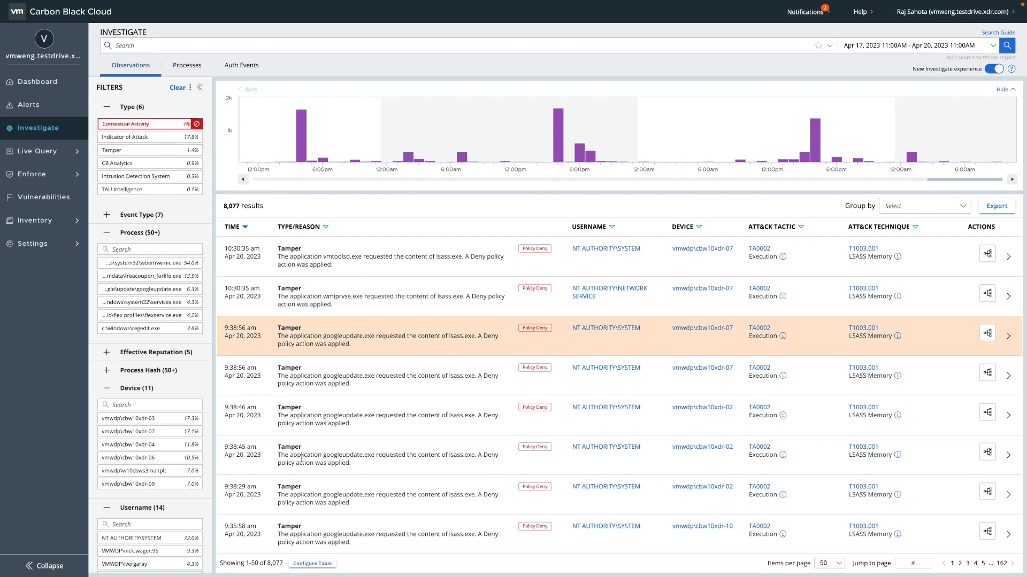
{"action": "left_click", "coordinate": [312, 564]}
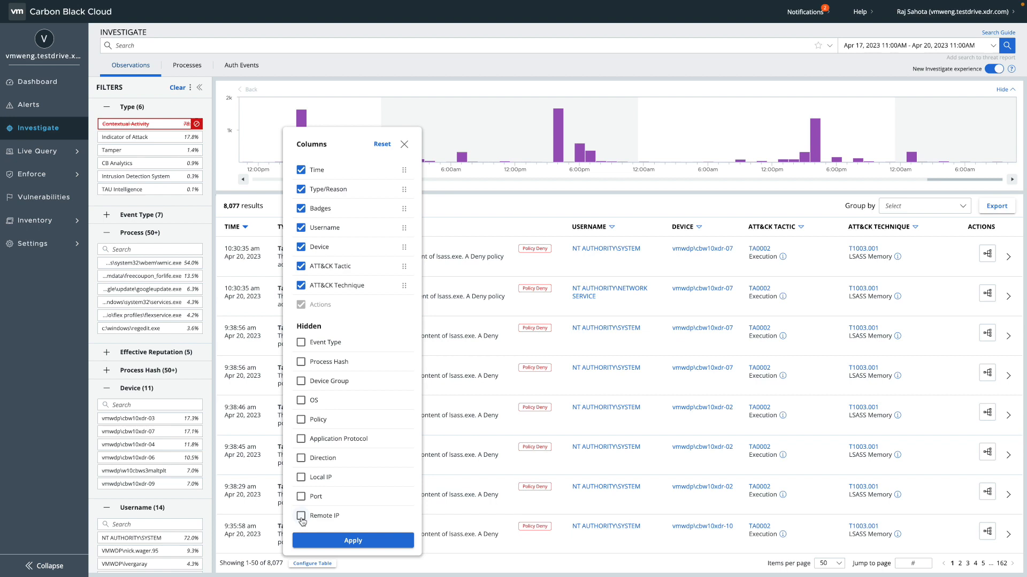
{"action": "left_click", "coordinate": [301, 516]}
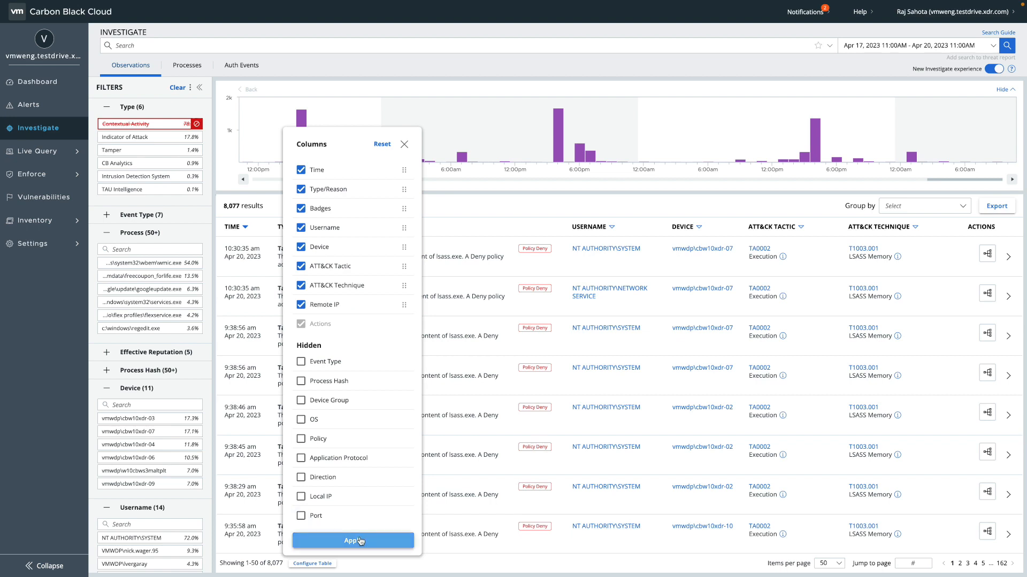
{"action": "left_click", "coordinate": [353, 541]}
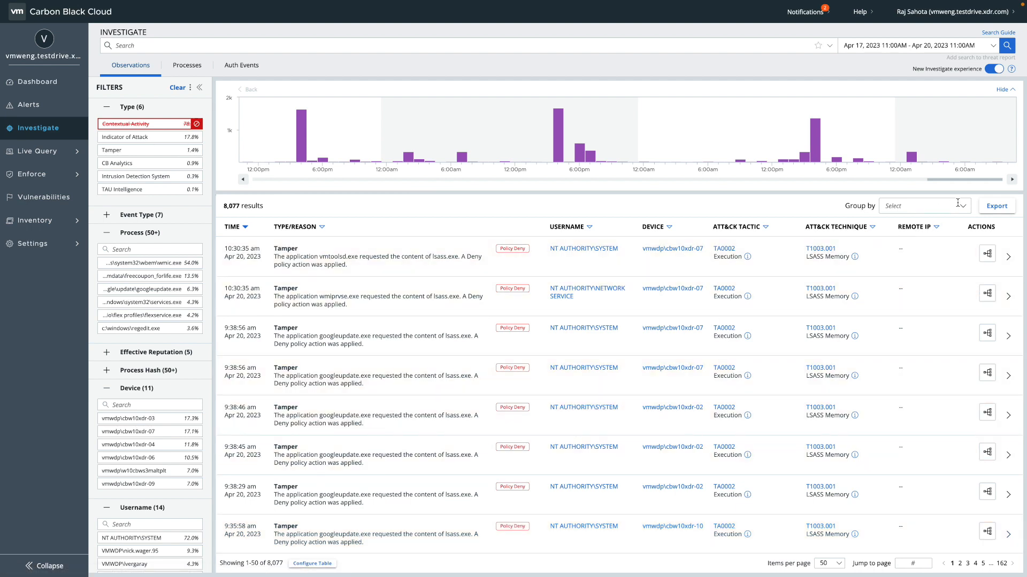
{"action": "left_click", "coordinate": [924, 207]}
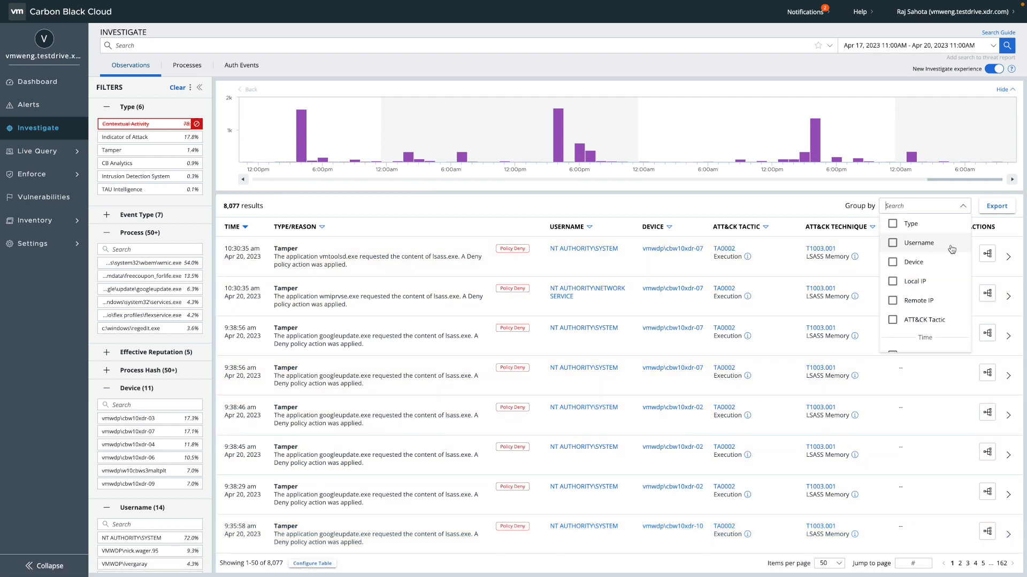
Group the 8,077 observations by Remote IP into 17 groups
{"action": "scroll", "scroll_direction": "down", "scroll_amount": 3}
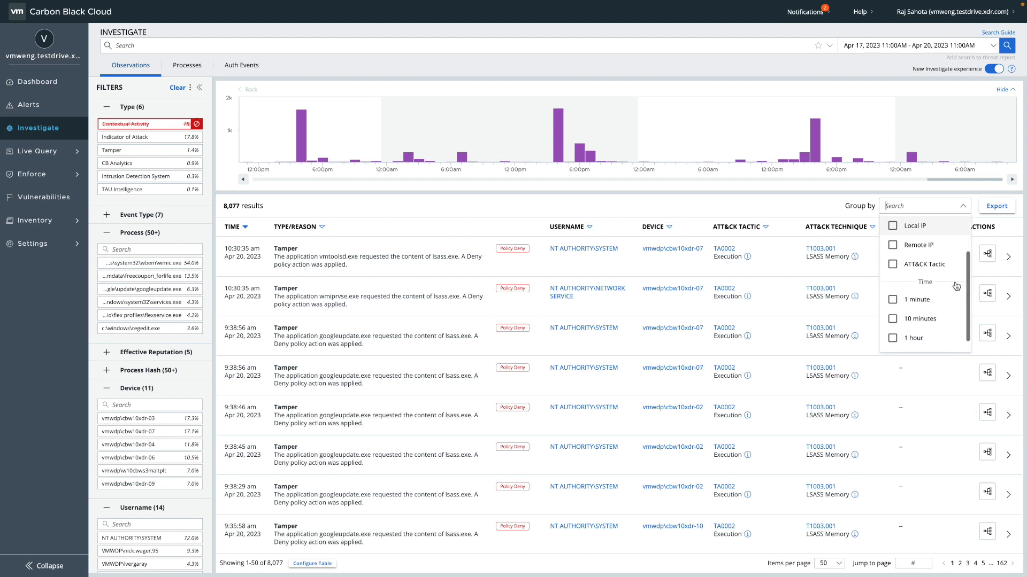
{"action": "mouse_move", "coordinate": [895, 246]}
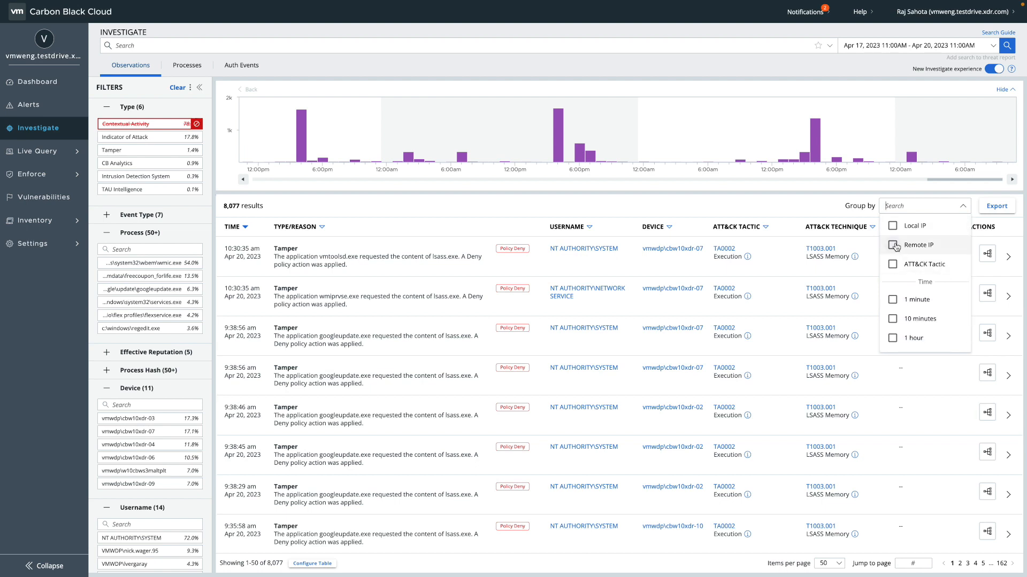
{"action": "left_click", "coordinate": [892, 245]}
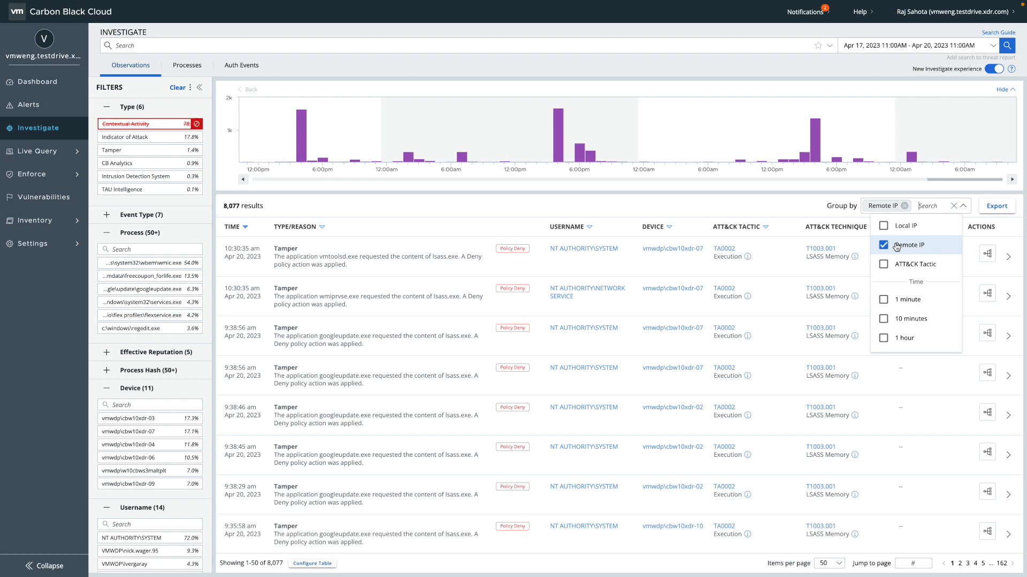
{"action": "left_click", "coordinate": [886, 244]}
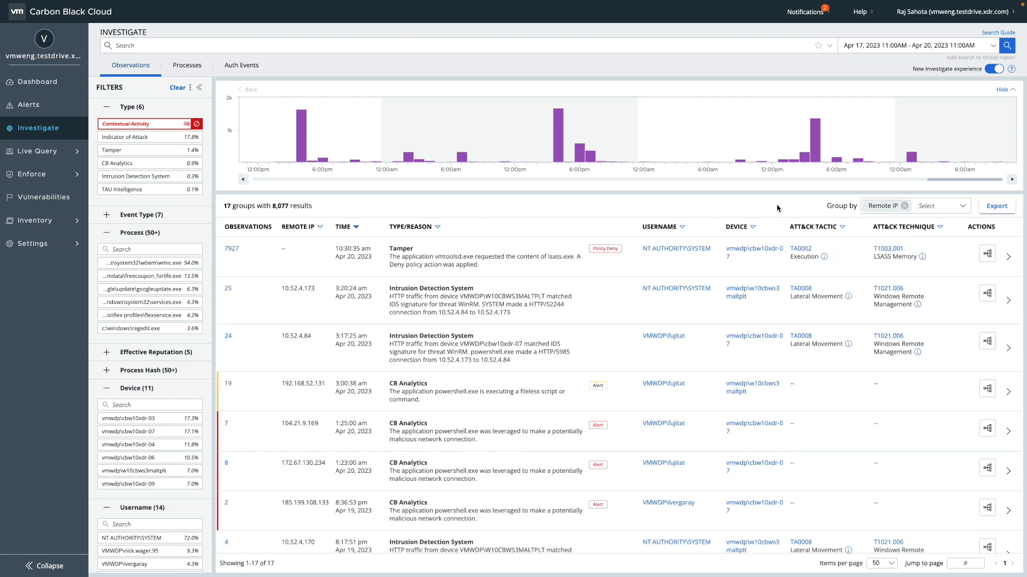
{"action": "mouse_move", "coordinate": [303, 317]}
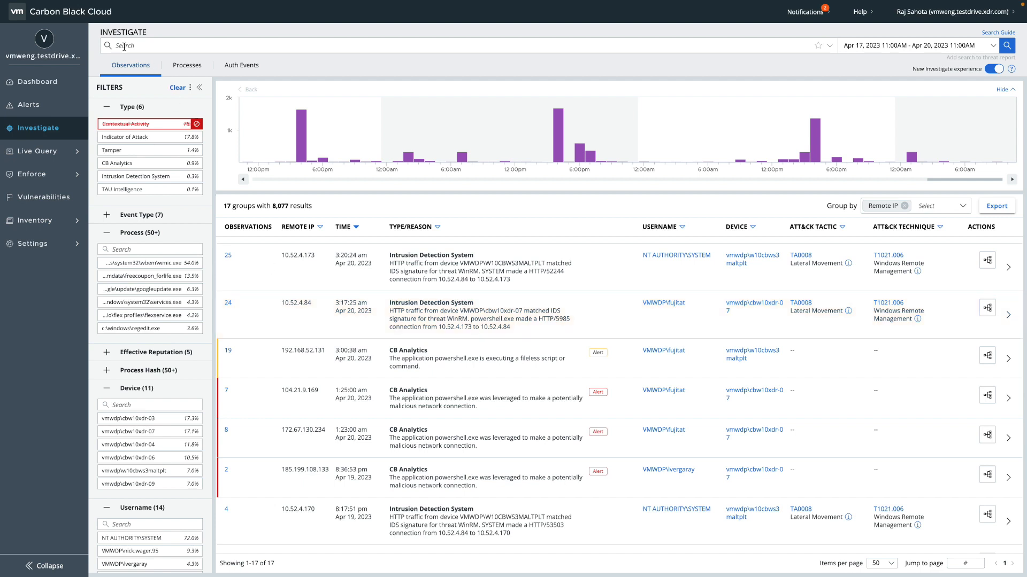
Run the query observation_type:TAU_INTELLIGENCE alert_id:* for 1 group of 44 results
{"action": "type", "text": "o"}
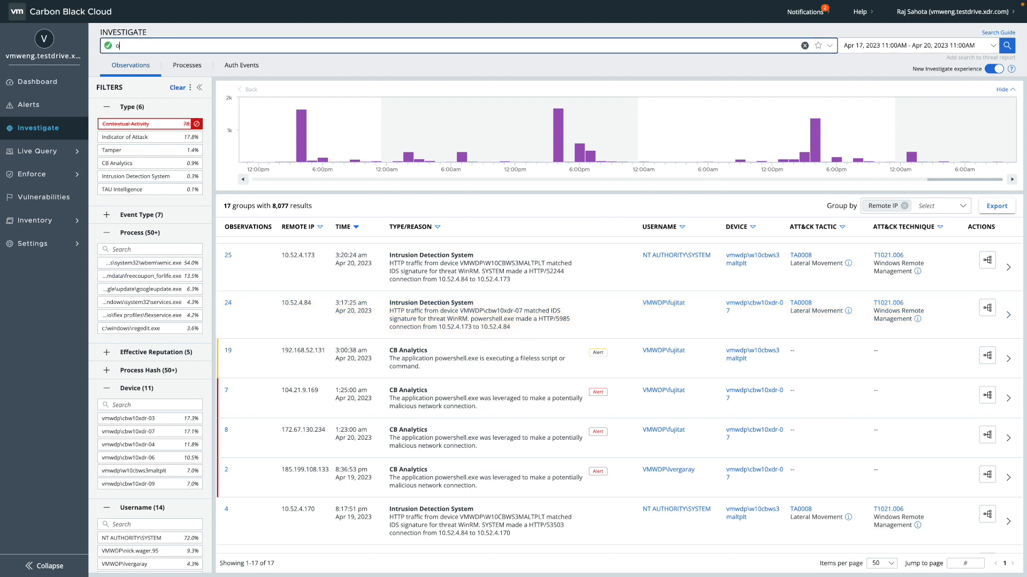
{"action": "type", "text": "bservation_type:t"}
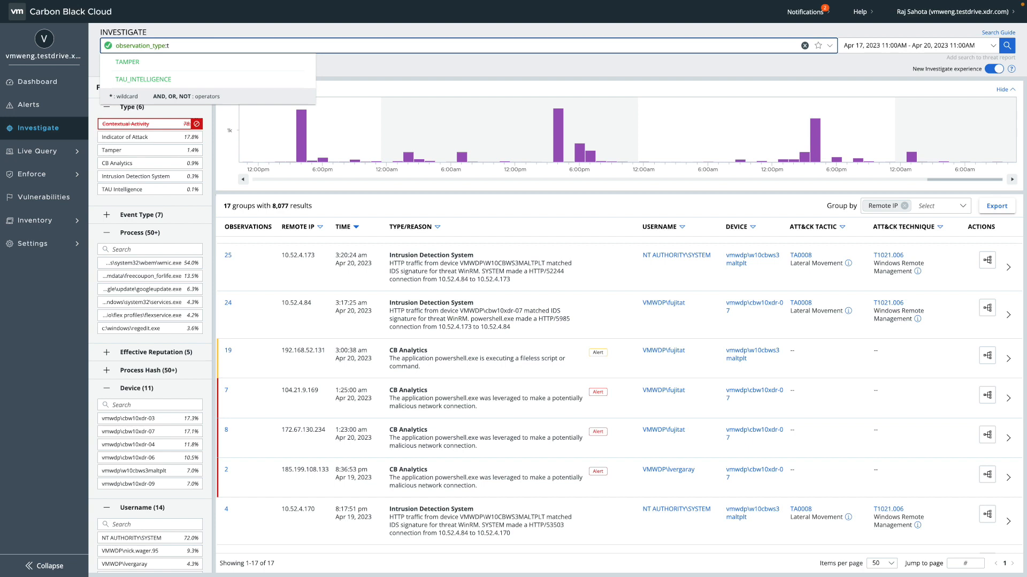
{"action": "mouse_move", "coordinate": [137, 79]}
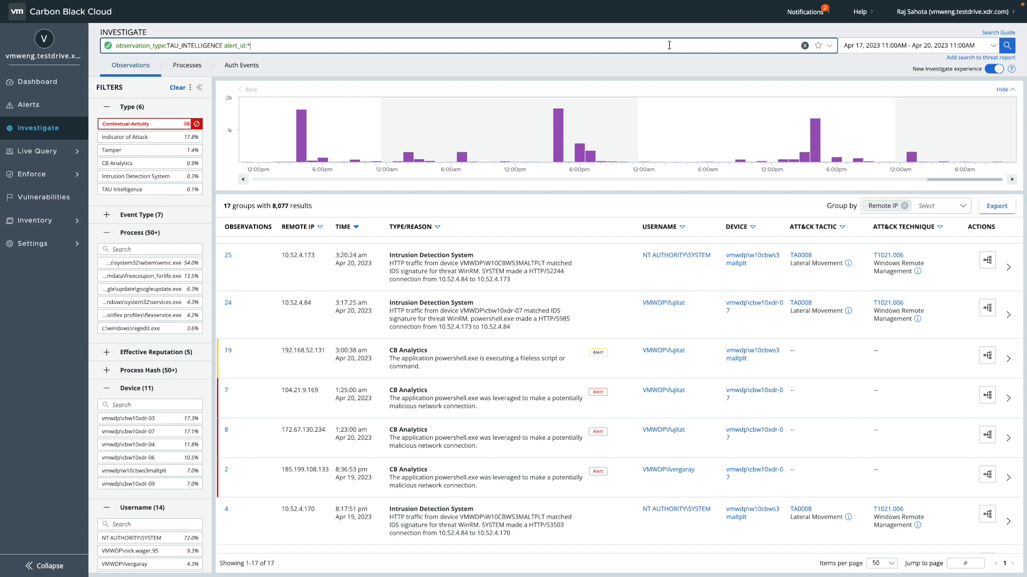
{"action": "left_click", "coordinate": [1006, 44]}
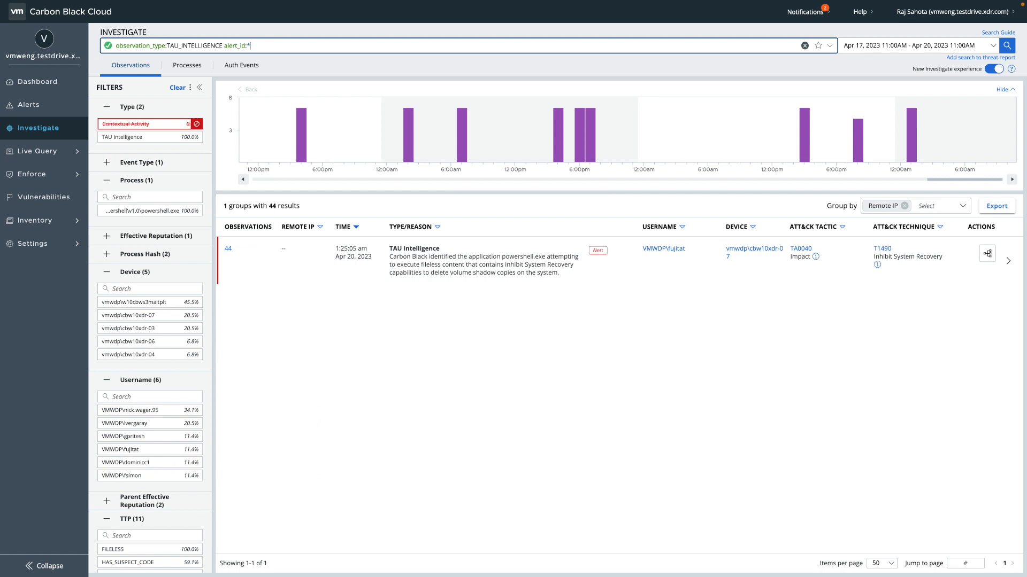
{"action": "mouse_move", "coordinate": [804, 45]}
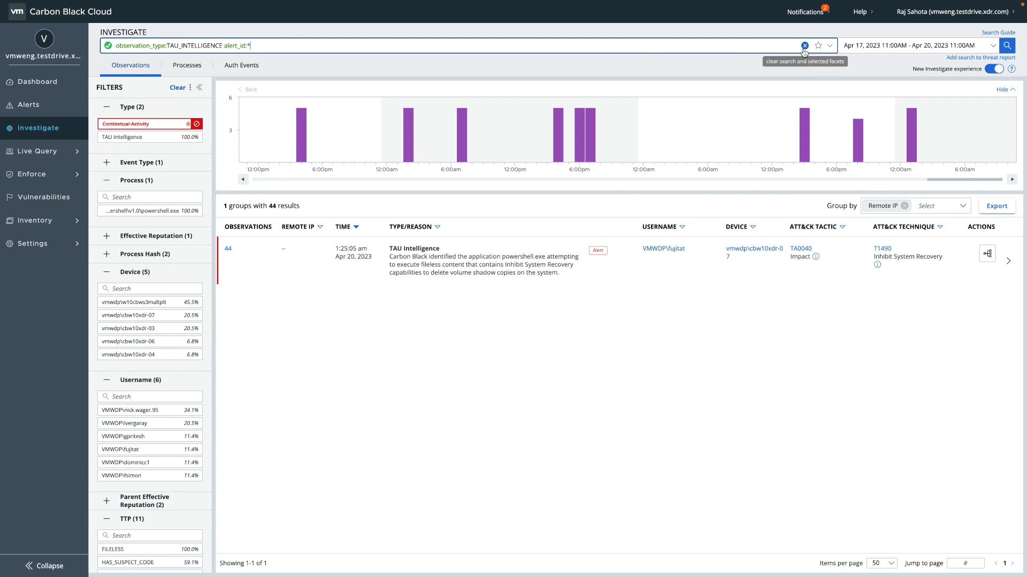
Clear the query and filters, then open the user guide's Observation Types page
{"action": "left_click", "coordinate": [805, 45]}
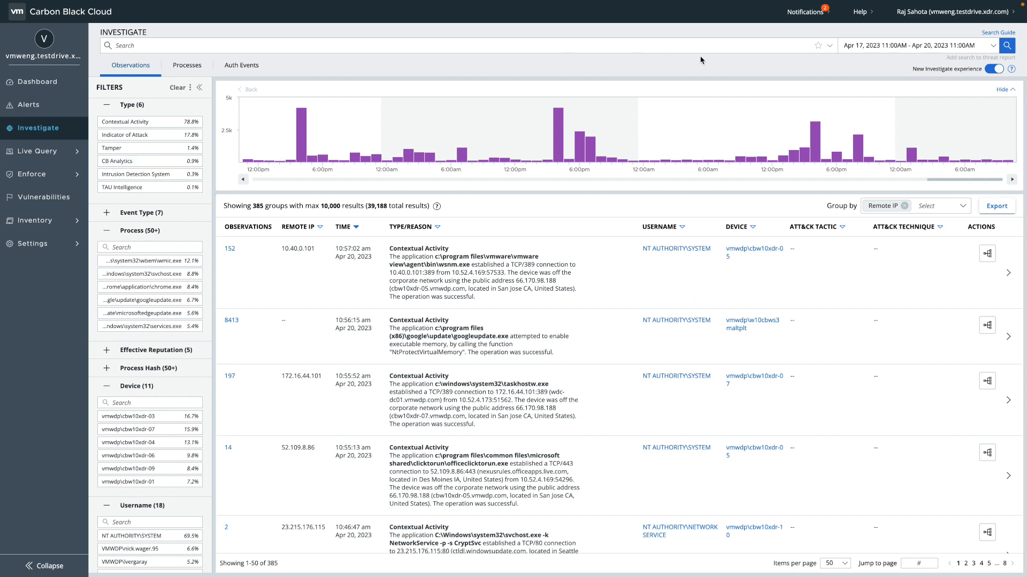
{"action": "left_click", "coordinate": [858, 11]}
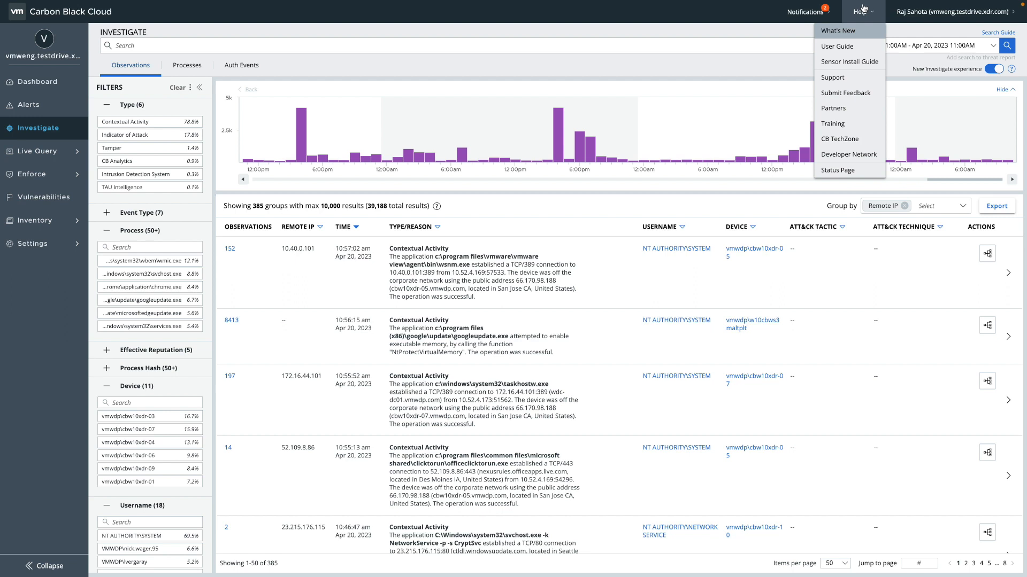
{"action": "mouse_move", "coordinate": [837, 48]}
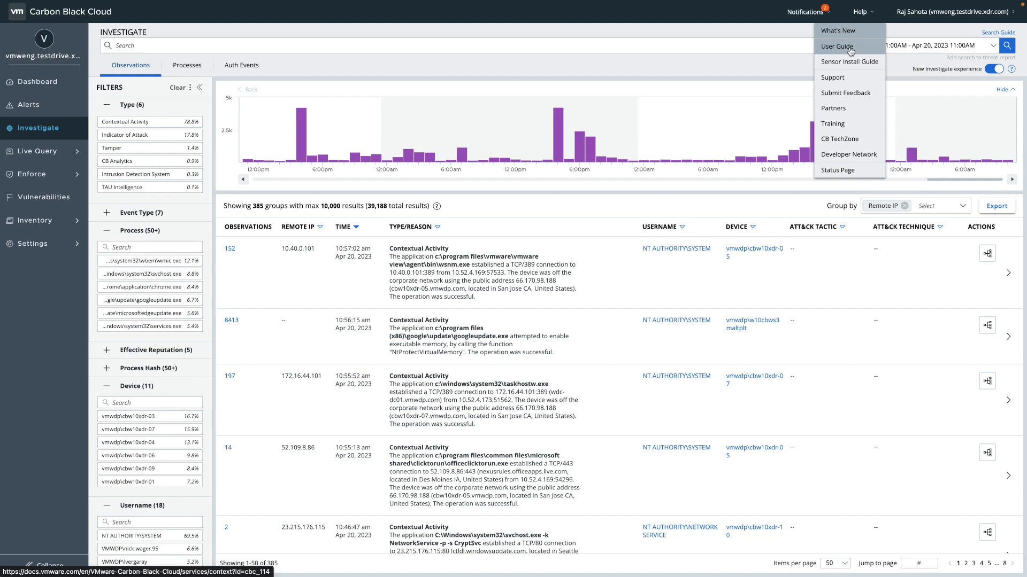
{"action": "left_click", "coordinate": [834, 46]}
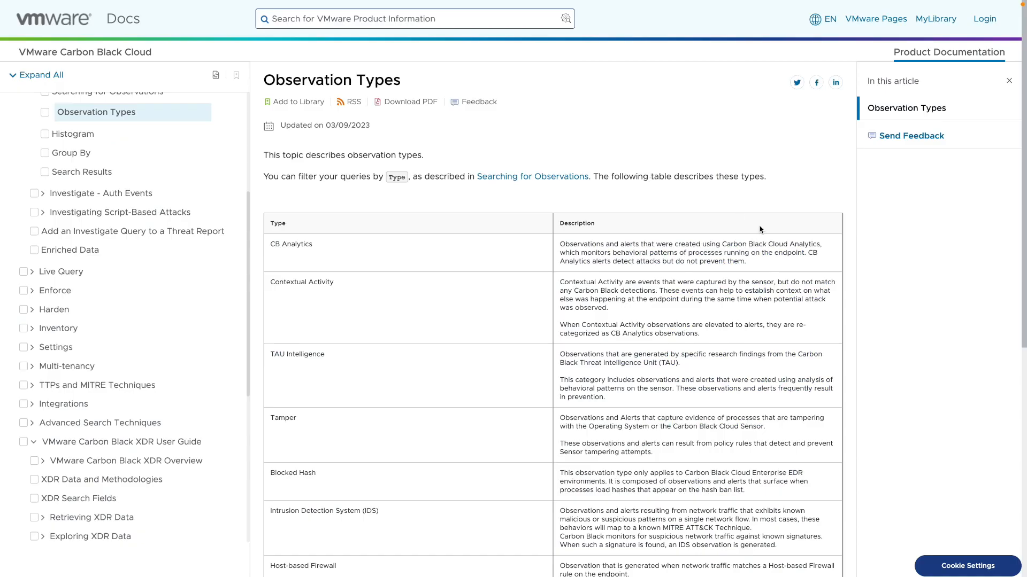
{"action": "mouse_move", "coordinate": [850, 337]}
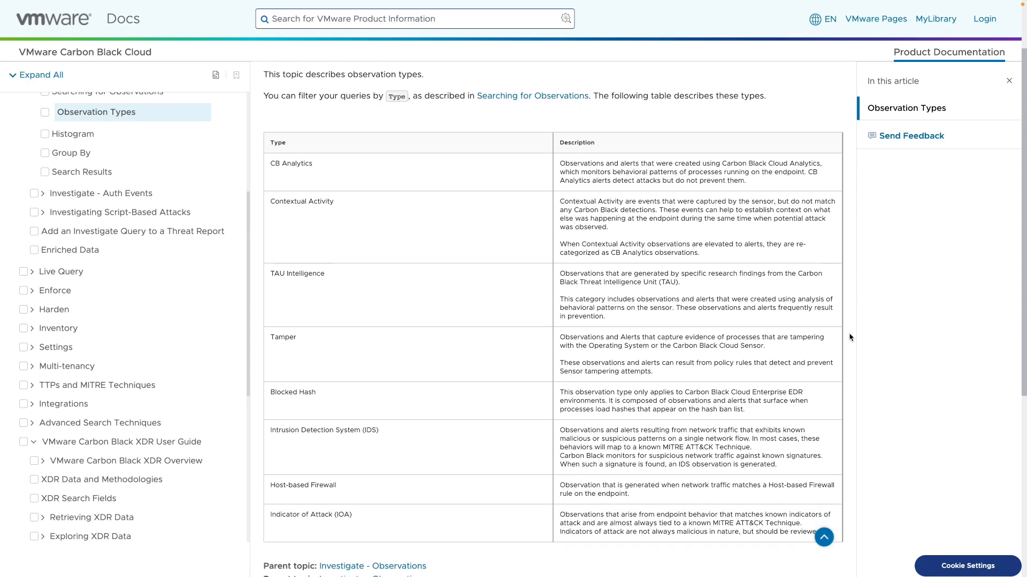
{"action": "scroll", "scroll_direction": "down", "scroll_amount": 3}
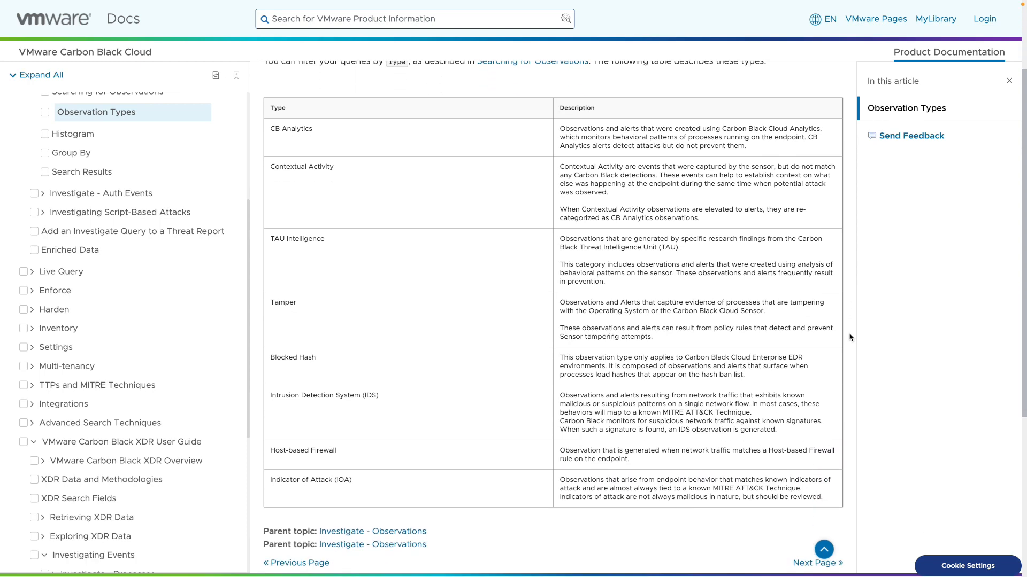